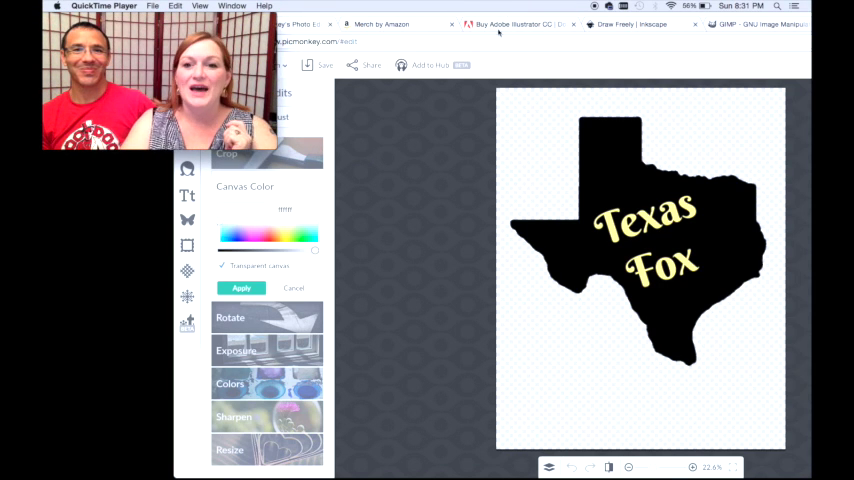
Step: Download the Texas Fox design to the computer as a PNG named tx
{"action": "left_click", "coordinate": [380, 24]}
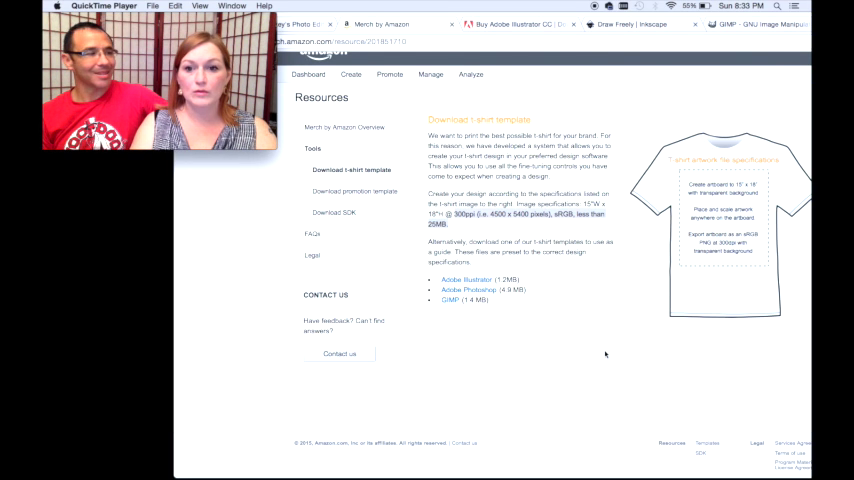
{"action": "mouse_move", "coordinate": [561, 225]}
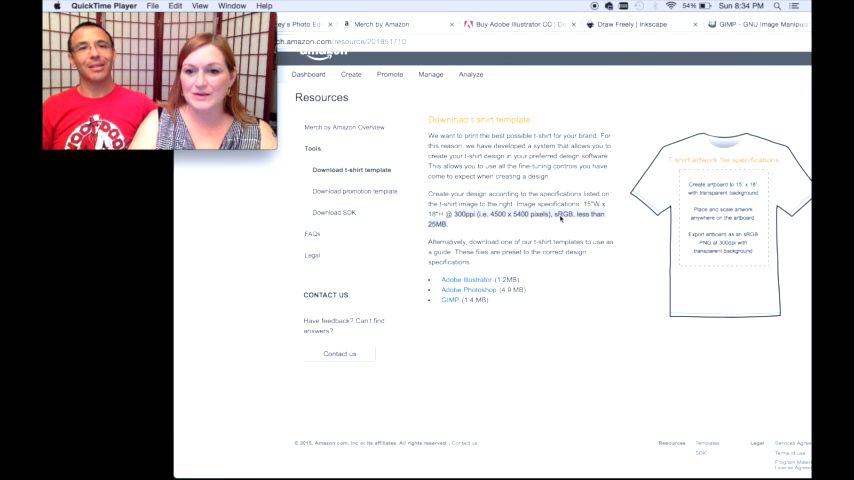
{"action": "mouse_move", "coordinate": [568, 221]}
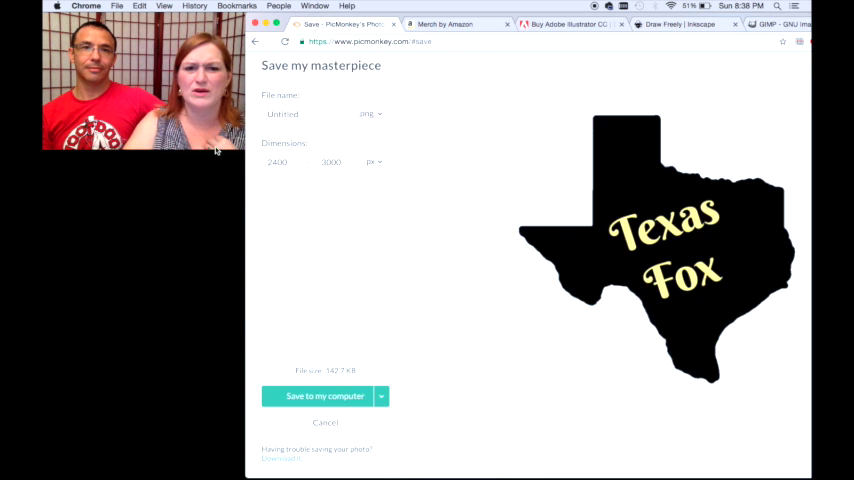
{"action": "left_click", "coordinate": [300, 114]}
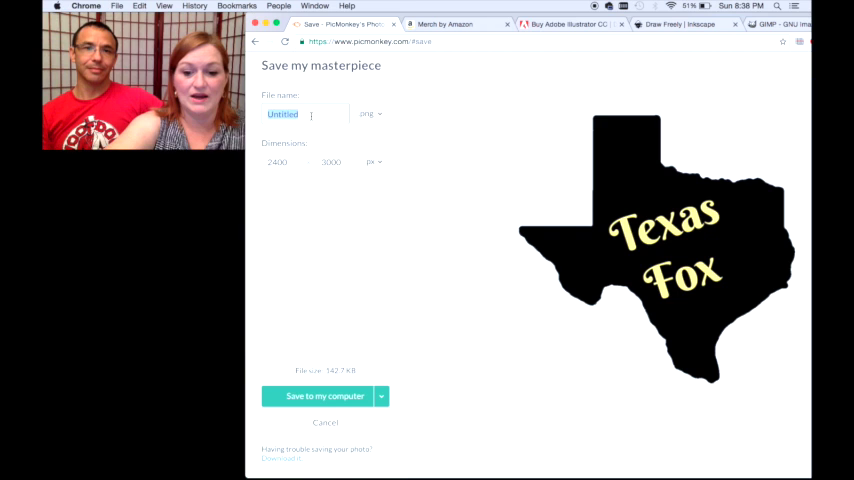
{"action": "type", "text": "tx"}
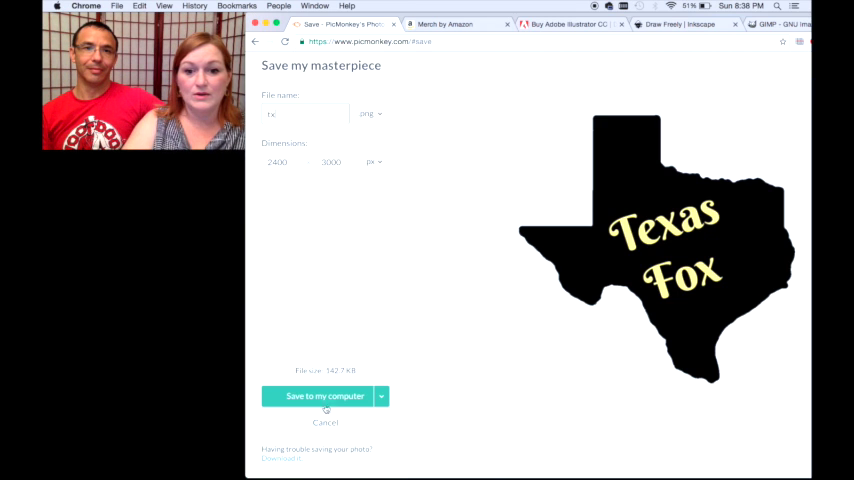
{"action": "left_click", "coordinate": [325, 396]}
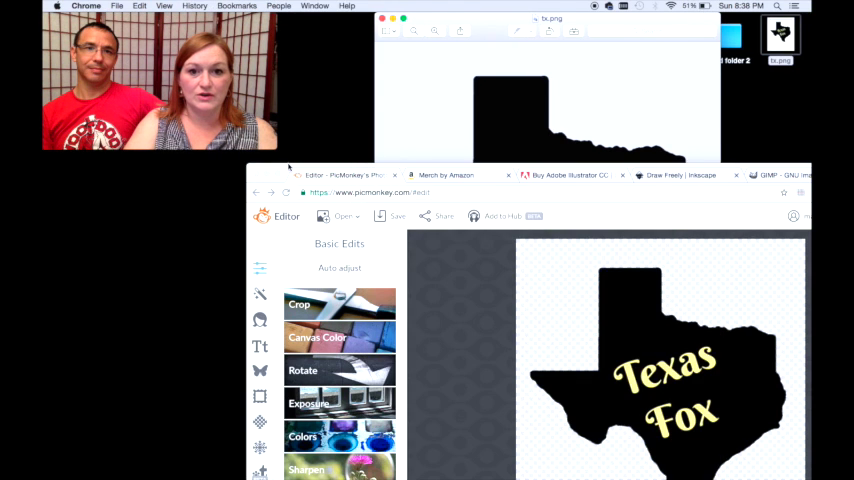
Step: Bring the tx.png Preview window to the front and show its Tools menu
{"action": "left_click", "coordinate": [446, 175]}
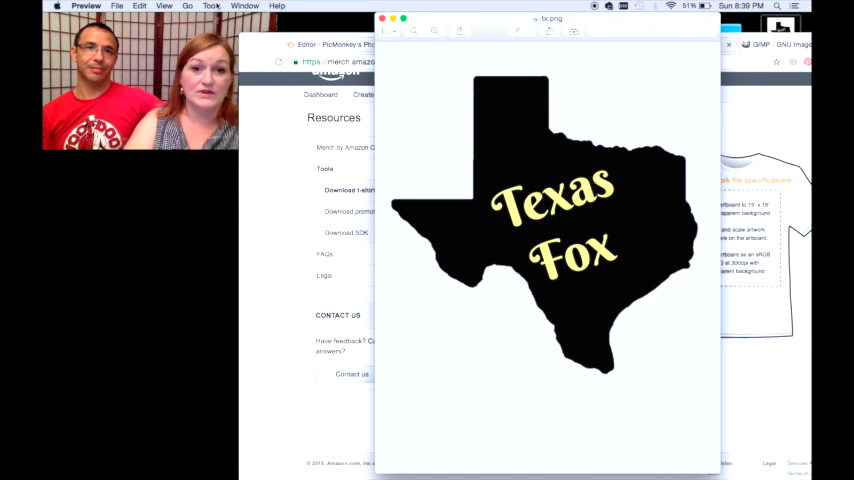
{"action": "left_click", "coordinate": [245, 6]}
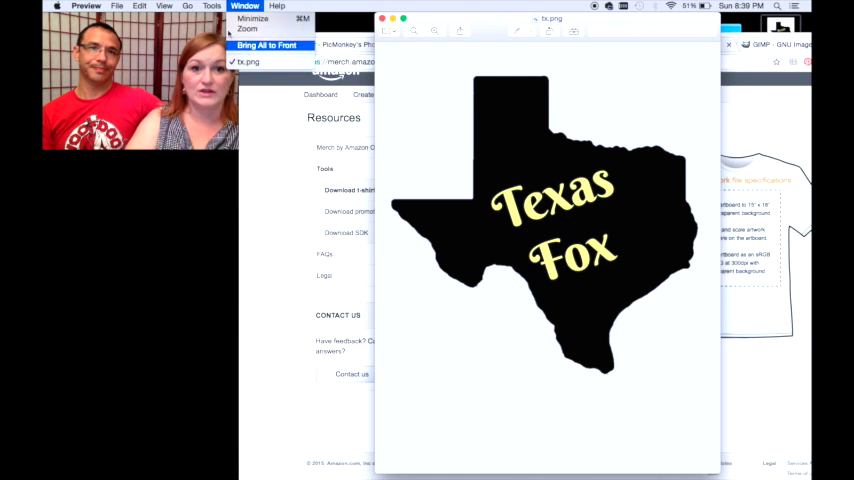
{"action": "left_click", "coordinate": [211, 7]}
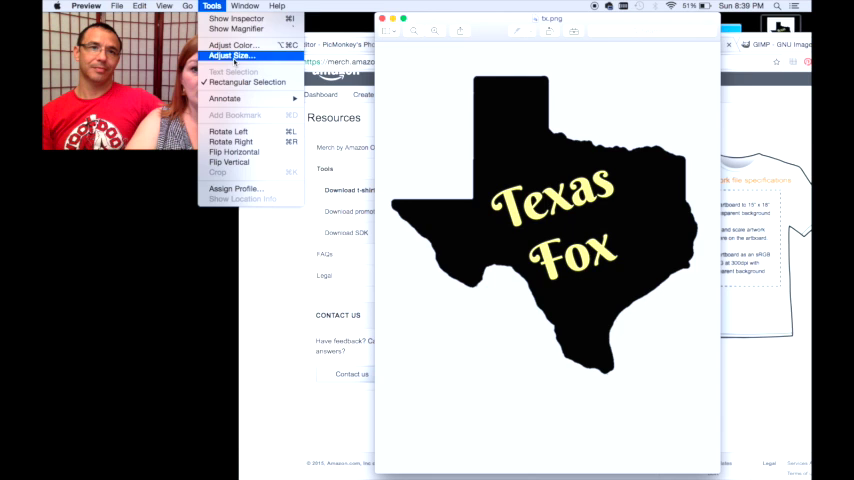
Step: In Adjust Size, set tx.png to 4500 x 5400 pixels at 300 ppi
{"action": "left_click", "coordinate": [231, 56]}
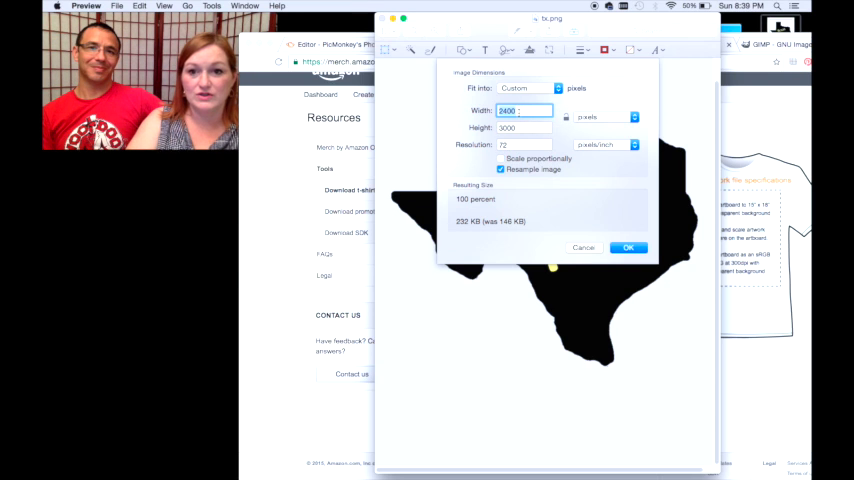
{"action": "type", "text": "45"}
{"action": "left_click", "coordinate": [524, 144]}
{"action": "type", "text": "300"}
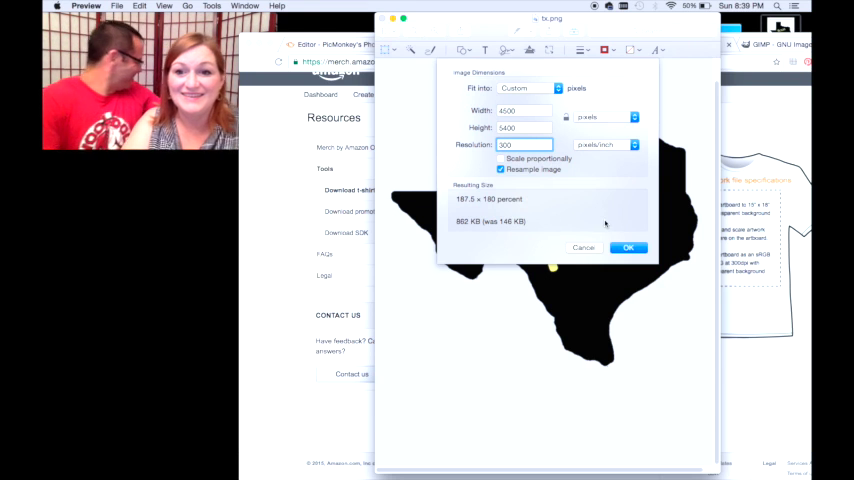
Step: Apply the 4500 x 5400 pixel, 300 ppi resize to tx.png
{"action": "left_click", "coordinate": [628, 247]}
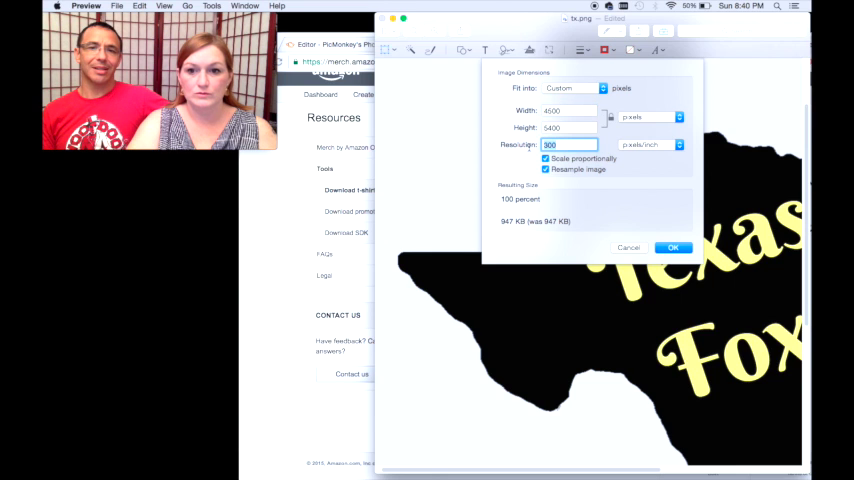
{"action": "mouse_move", "coordinate": [420, 200]}
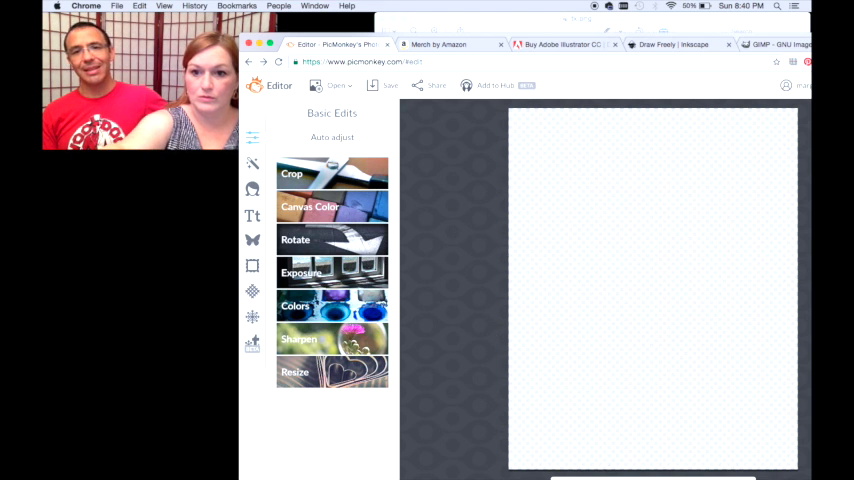
Step: Add a black Geometric circle and drag it to the upper centre of the canvas
{"action": "left_click", "coordinate": [252, 240]}
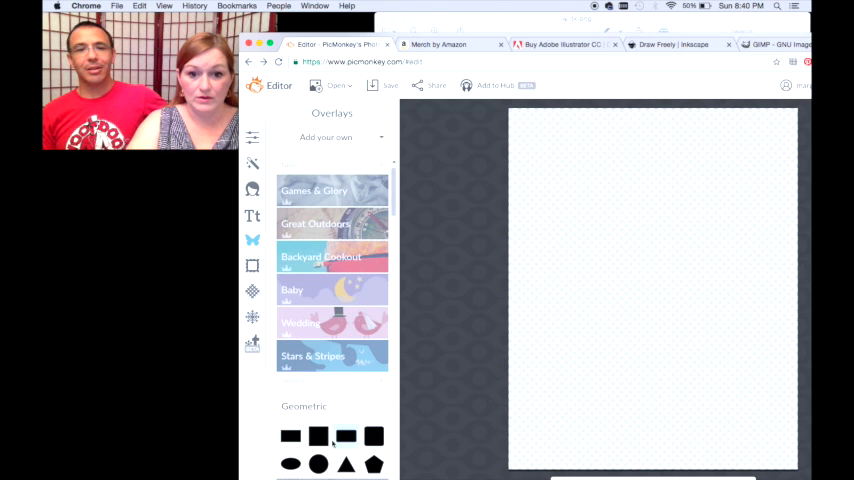
{"action": "left_click", "coordinate": [318, 436]}
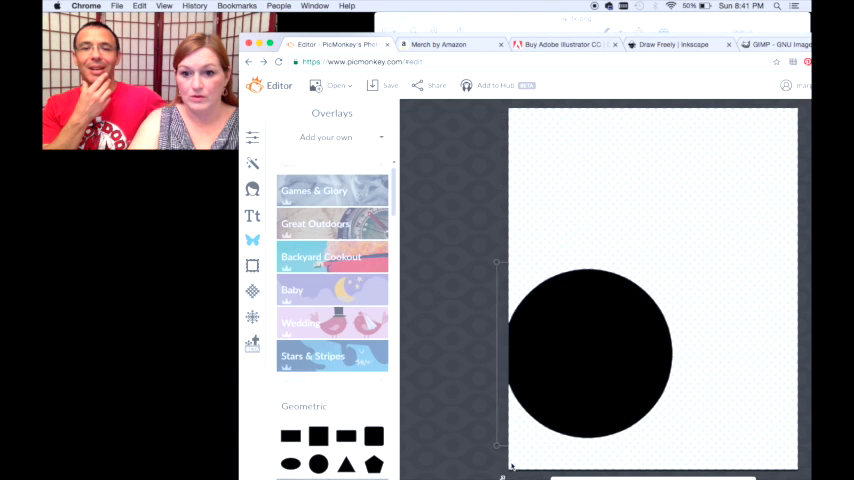
{"action": "left_click_drag", "start_coordinate": [590, 355], "coordinate": [655, 240]}
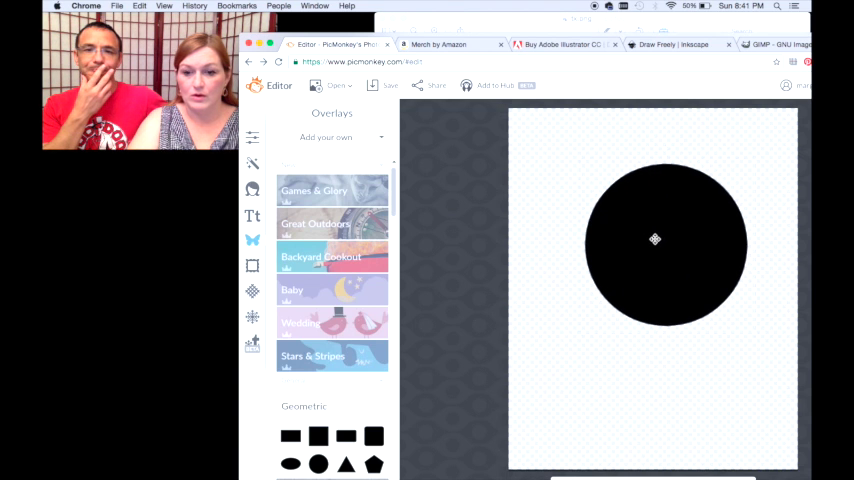
{"action": "left_click", "coordinate": [390, 85]}
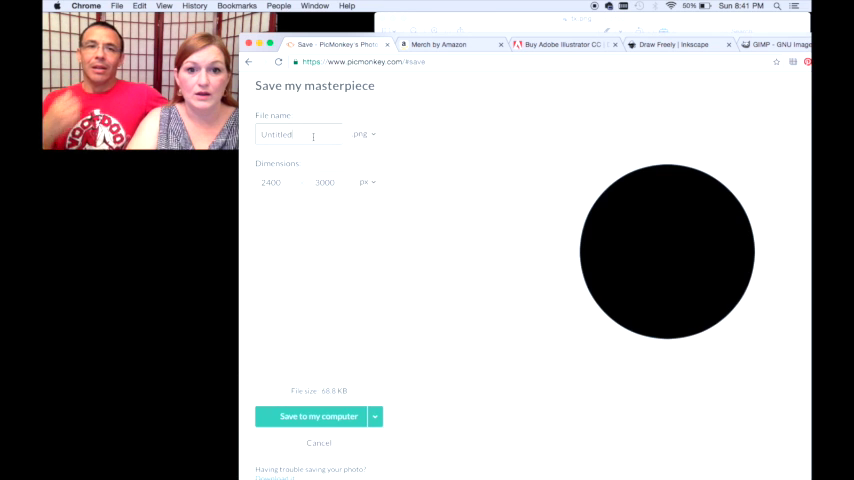
Step: Save the circle design to the Desktop as a PNG named 1
{"action": "type", "text": "1"}
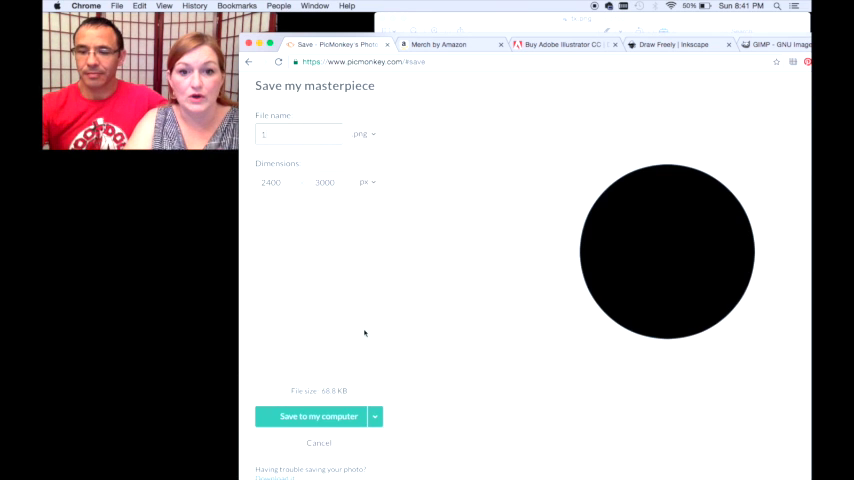
{"action": "left_click", "coordinate": [318, 416]}
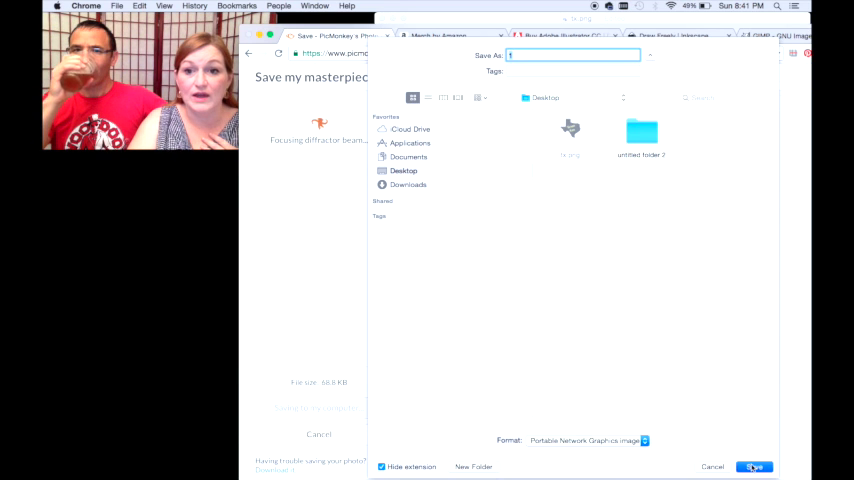
{"action": "left_click", "coordinate": [754, 466]}
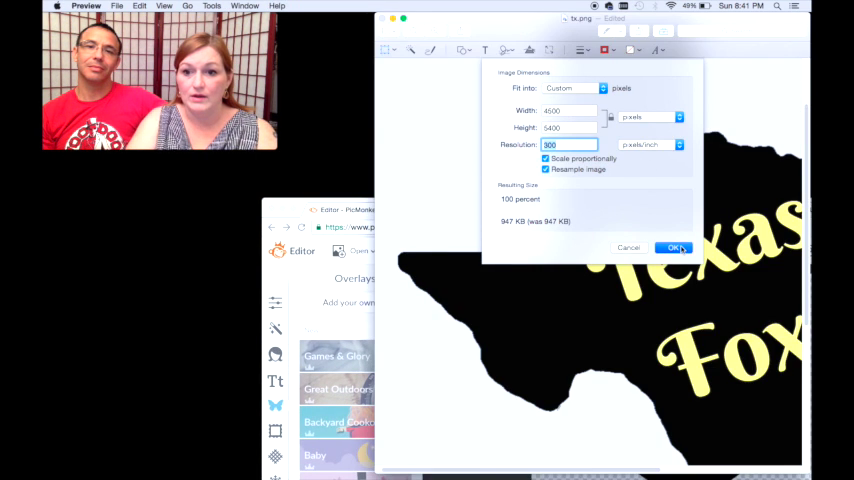
Step: Accept tx.png's 4500 x 5400 pixel, 300 ppi size settings
{"action": "left_click", "coordinate": [674, 247]}
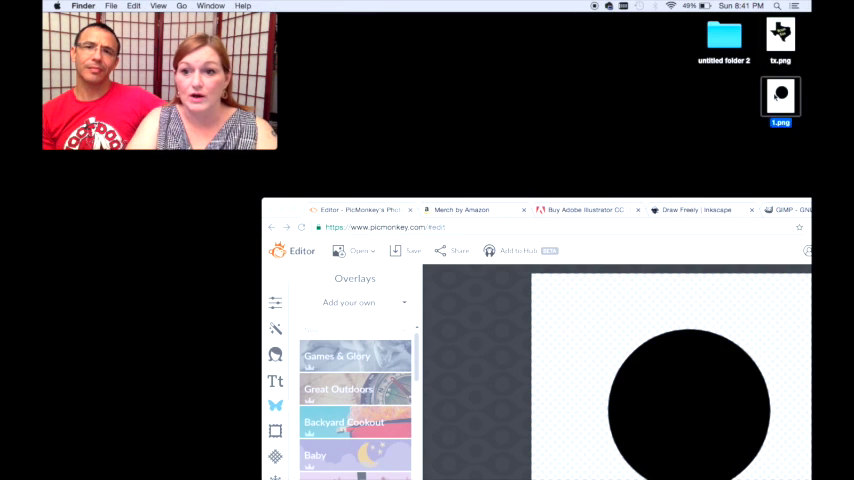
Step: Open 1.png from the Desktop in Preview
{"action": "double_click", "coordinate": [780, 95]}
{"action": "type", "text": "3"}
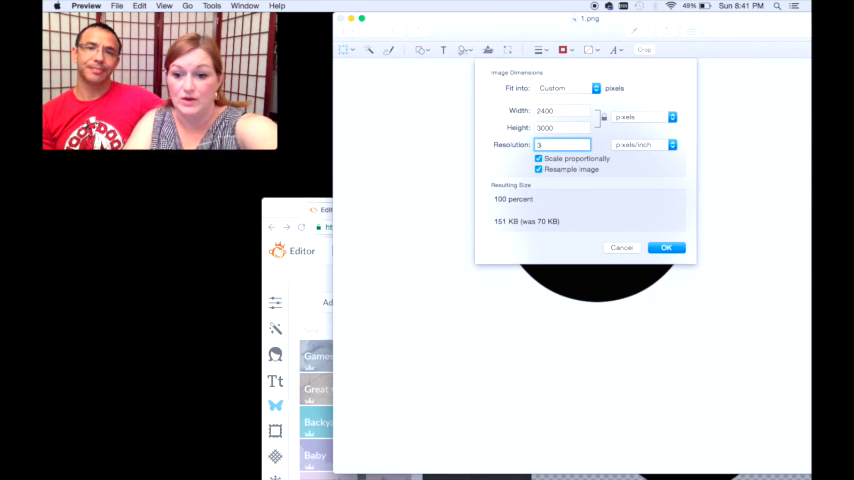
{"action": "left_click", "coordinate": [666, 247]}
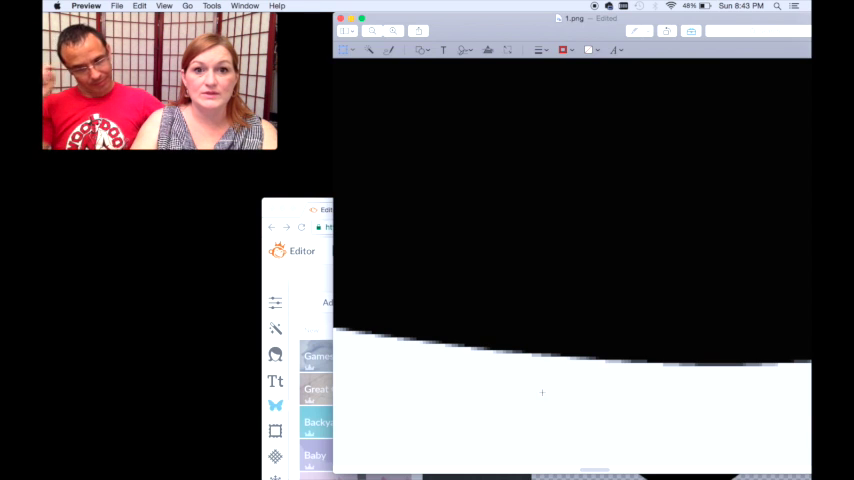
{"action": "mouse_move", "coordinate": [278, 161]}
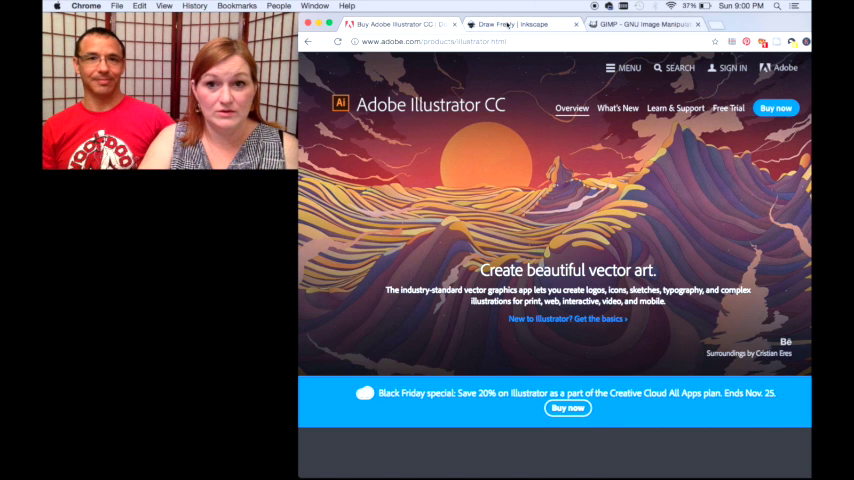
{"action": "left_click", "coordinate": [520, 24]}
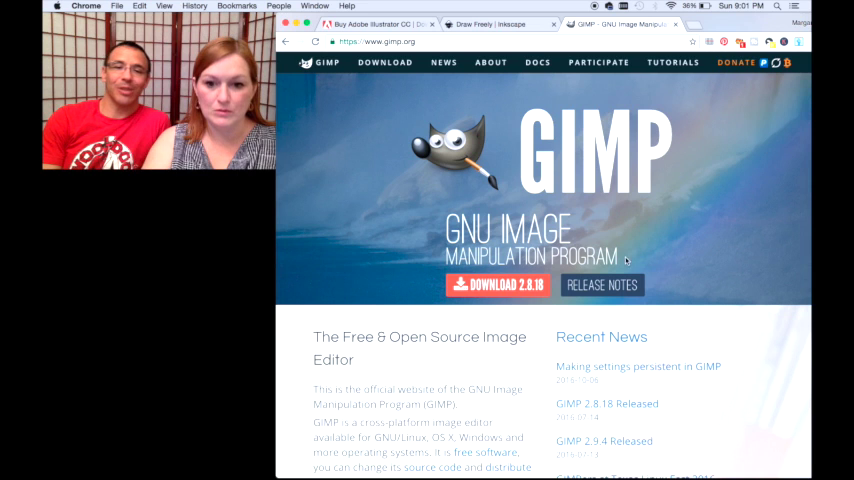
Step: Scroll down the GIMP homepage to look over its 2.8.18 download
{"action": "scroll", "scroll_direction": "down", "scroll_amount": 3}
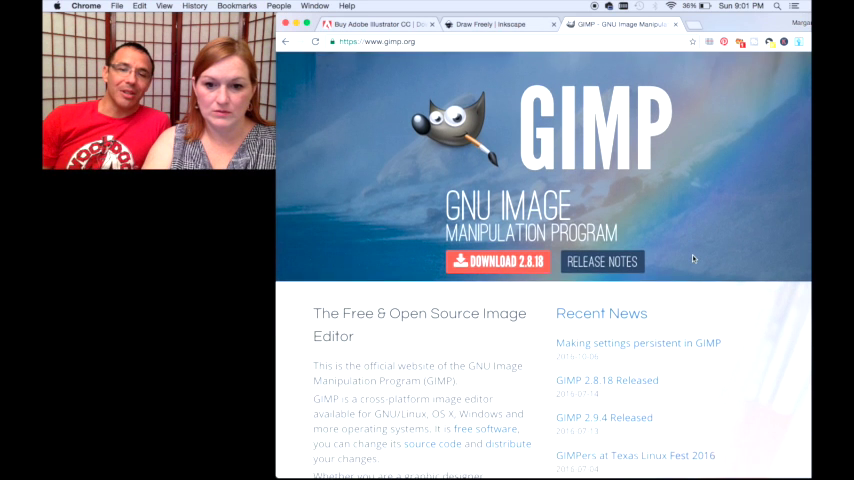
{"action": "scroll", "scroll_direction": "down", "scroll_amount": 3}
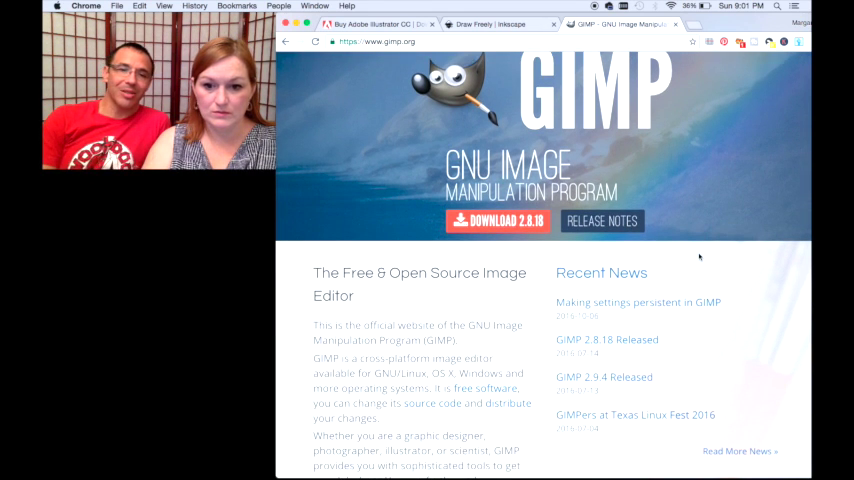
{"action": "scroll", "scroll_direction": "down", "scroll_amount": 3}
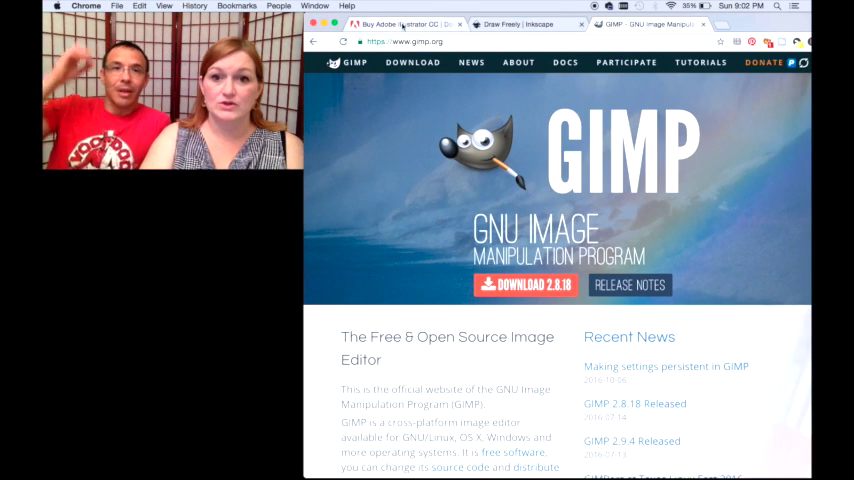
Step: View the Adobe Illustrator tab, then switch to the Inkscape homepage tab
{"action": "left_click", "coordinate": [400, 24]}
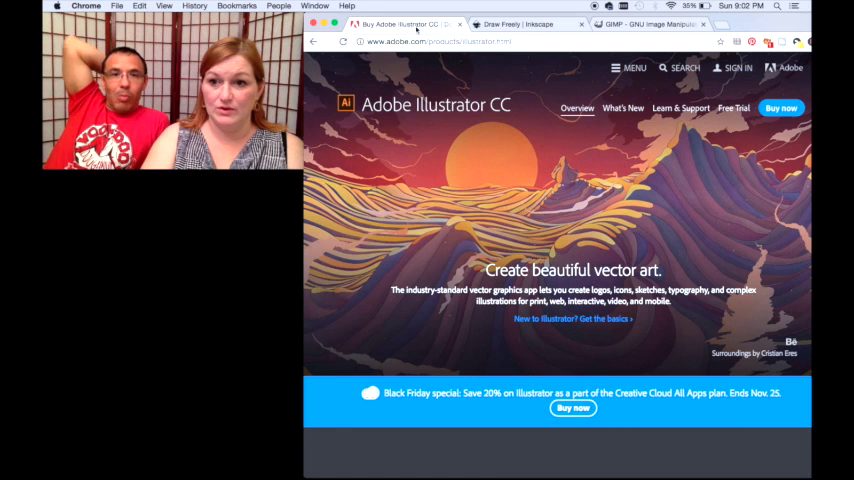
{"action": "left_click", "coordinate": [525, 24]}
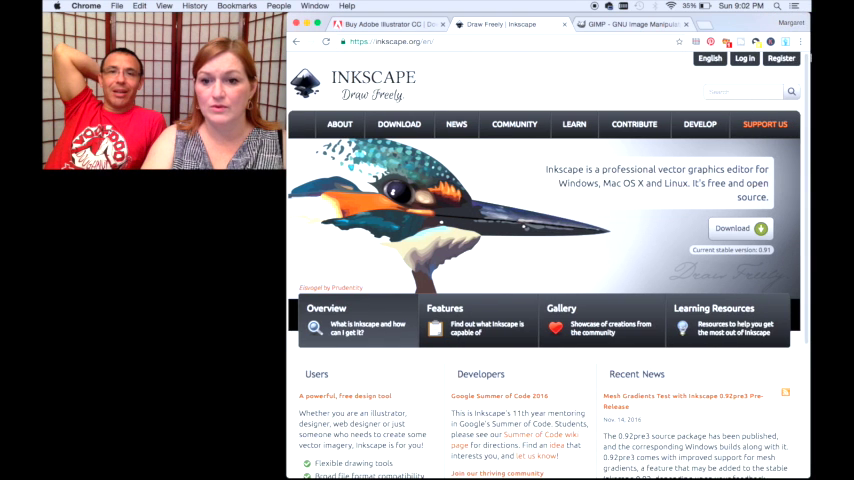
Step: Close the GIMP tab, keeping the Inkscape homepage and Adobe Illustrator CC page open
{"action": "left_click", "coordinate": [710, 58]}
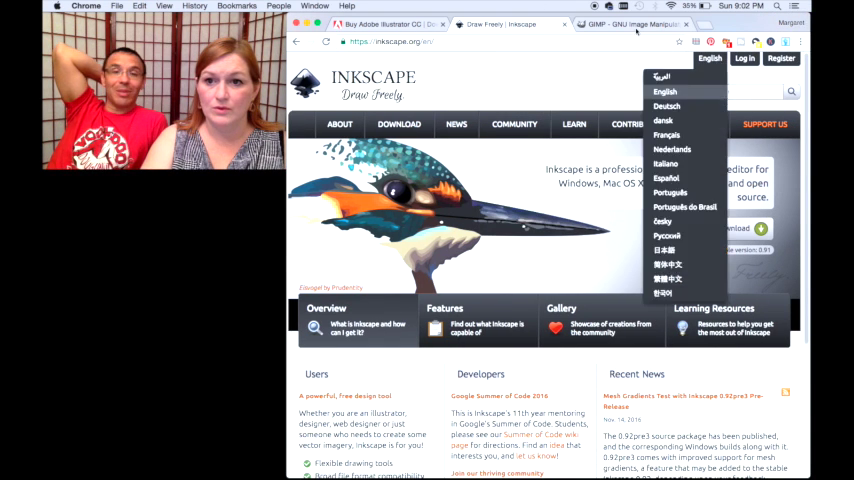
{"action": "left_click", "coordinate": [630, 24]}
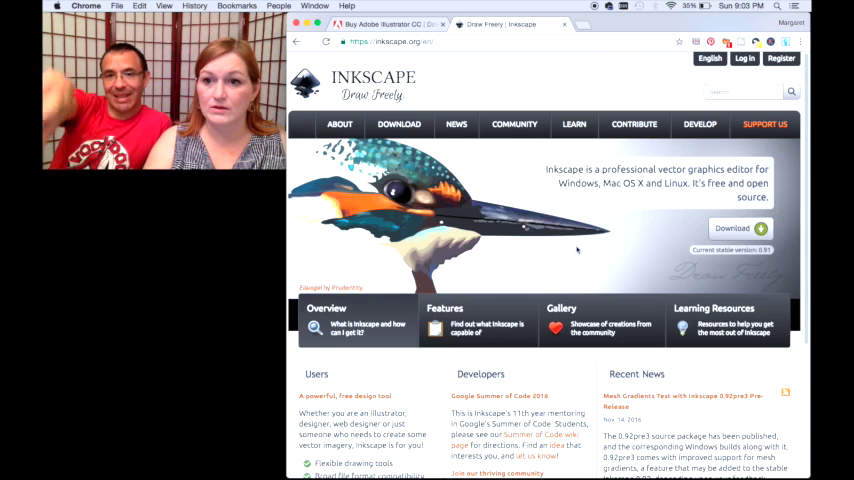
{"action": "left_click", "coordinate": [699, 124]}
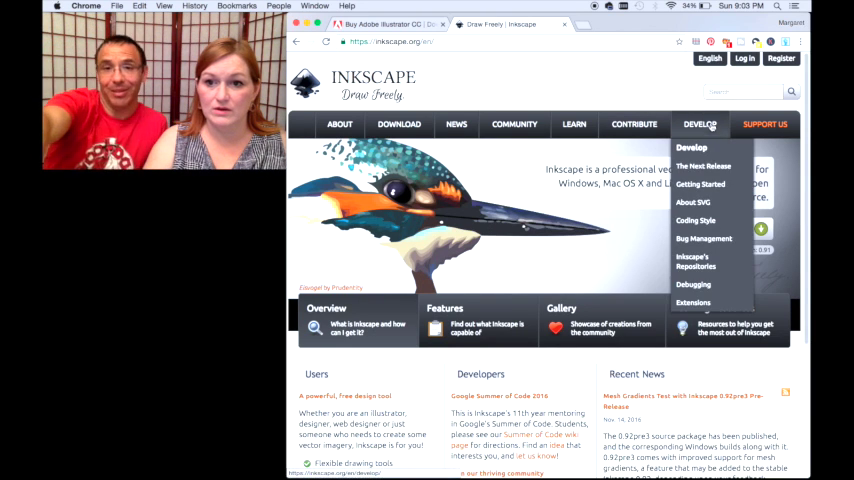
Step: Go to Inkscape's DOWNLOAD page and scroll to the Mac OS X option
{"action": "left_click", "coordinate": [700, 123]}
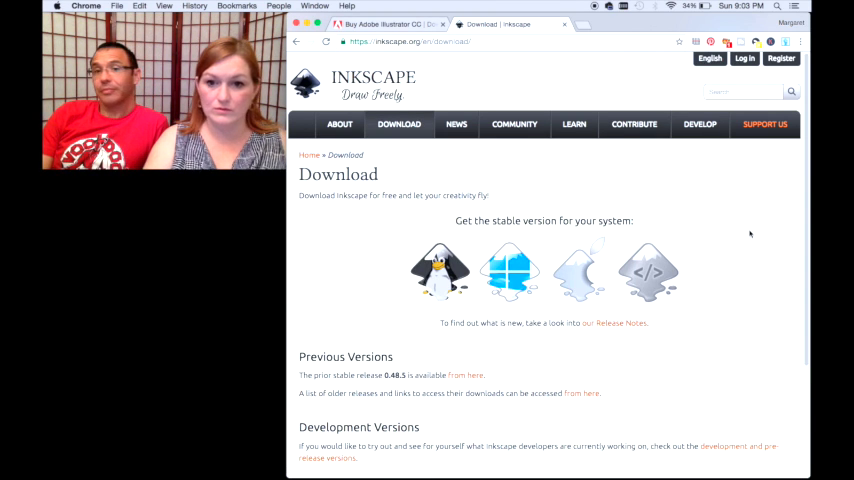
{"action": "mouse_move", "coordinate": [384, 253]}
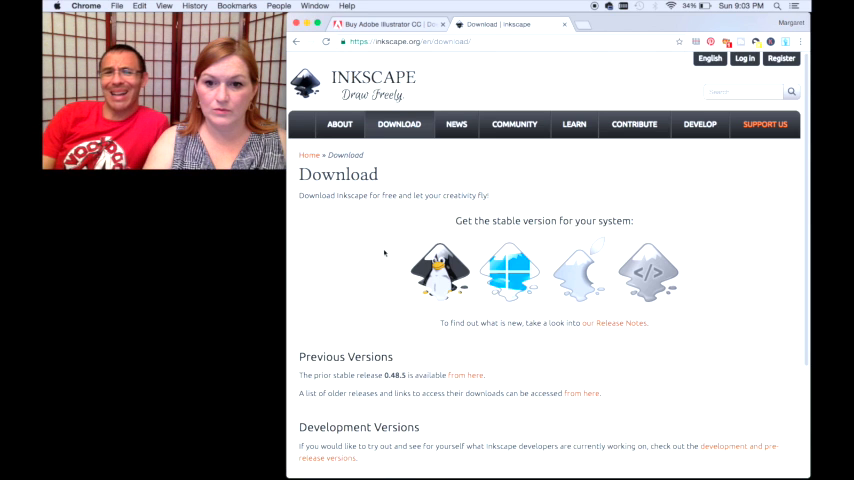
{"action": "scroll", "scroll_direction": "down", "scroll_amount": 3}
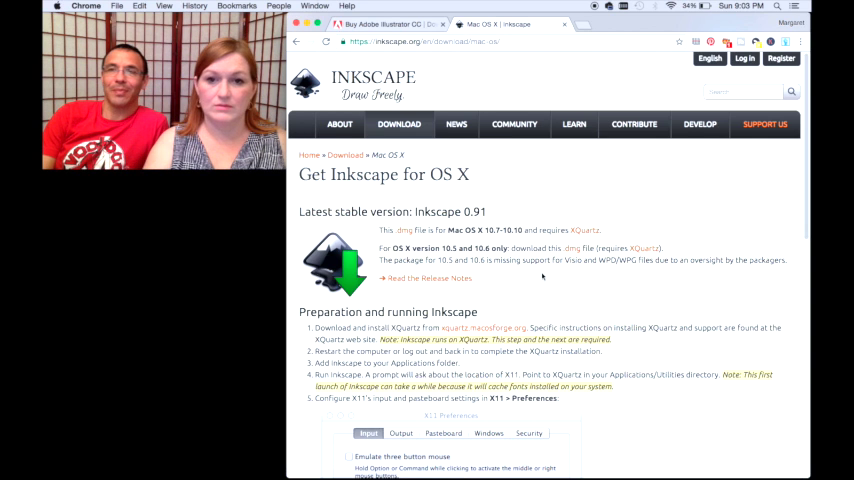
{"action": "scroll", "scroll_direction": "down", "scroll_amount": 3}
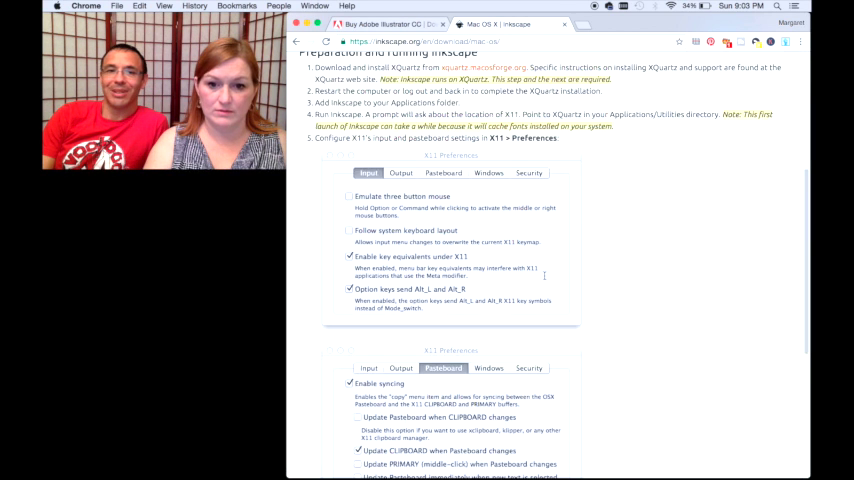
{"action": "scroll", "scroll_direction": "down", "scroll_amount": 3}
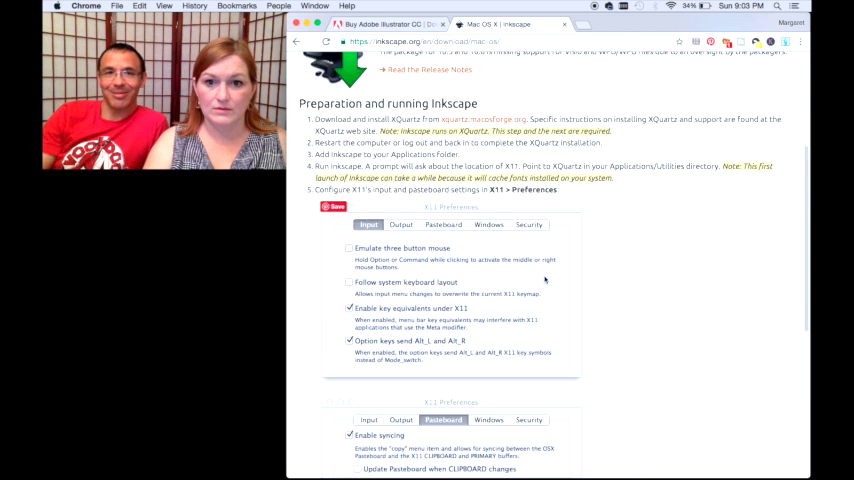
{"action": "scroll", "scroll_direction": "up", "scroll_amount": 3}
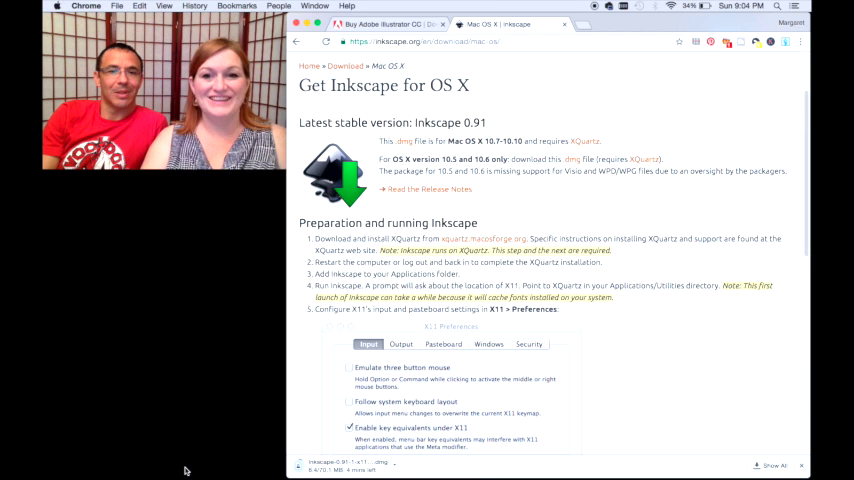
{"action": "mouse_move", "coordinate": [79, 343]}
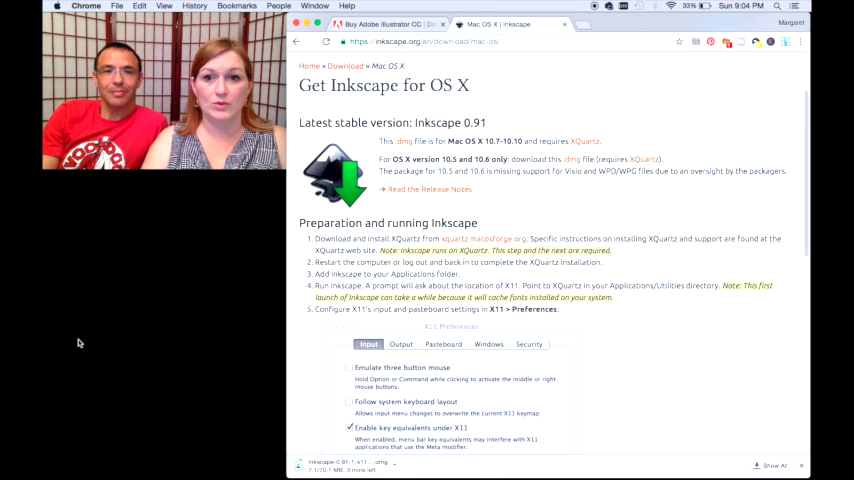